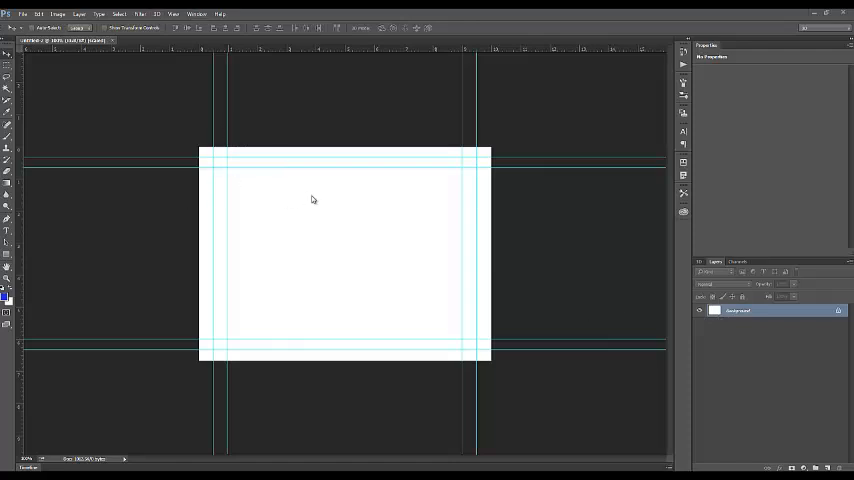
mouse_move(360, 254)
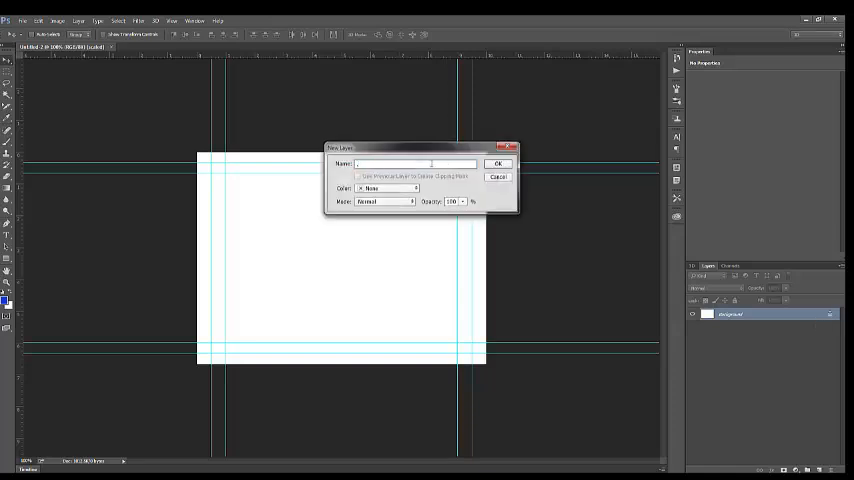
- Convert the Background into a regular editable layer via the New Layer dialog
left_click(498, 164)
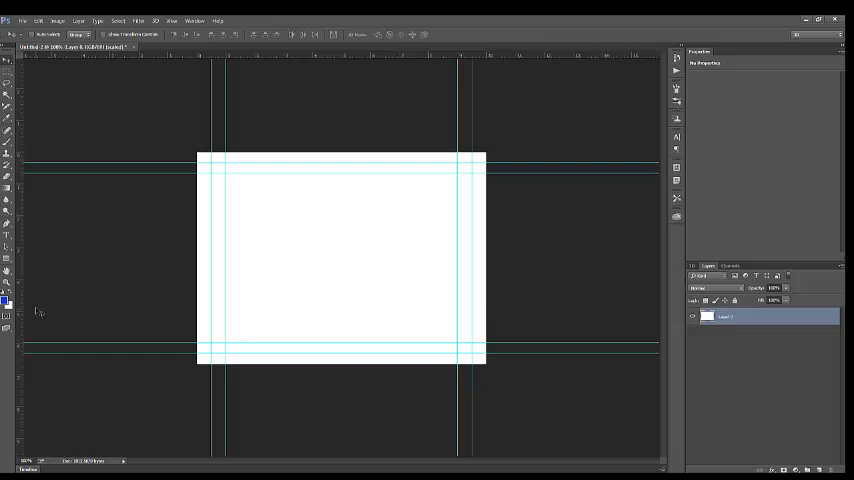
- Choose a light blue as the foreground painting colour
left_click(8, 300)
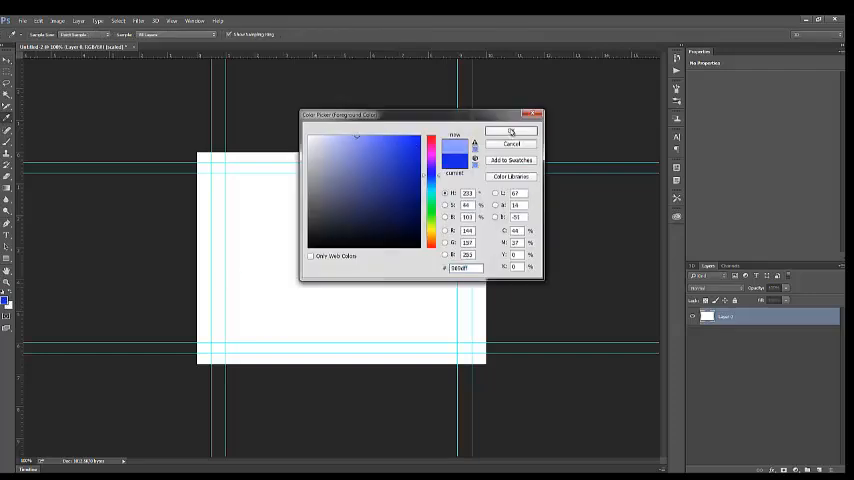
left_click(512, 132)
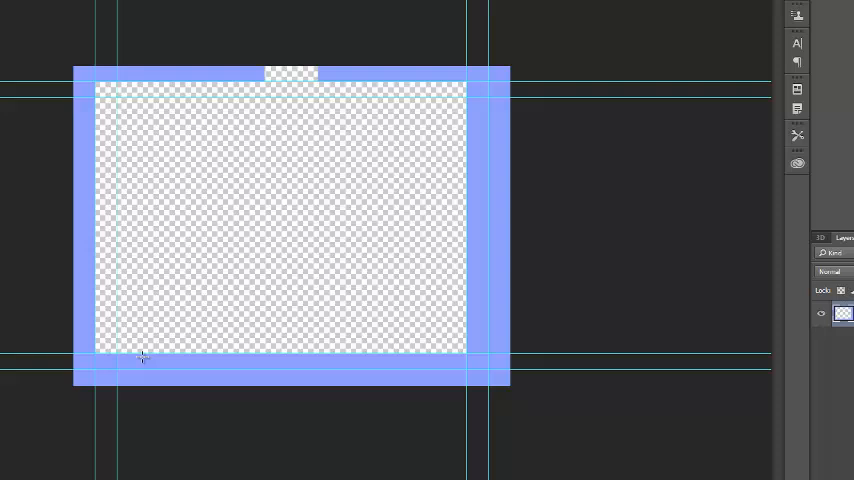
- Cut door and window gaps from the bottom-left, bottom-right and left walls
left_click_drag(142, 352, 192, 380)
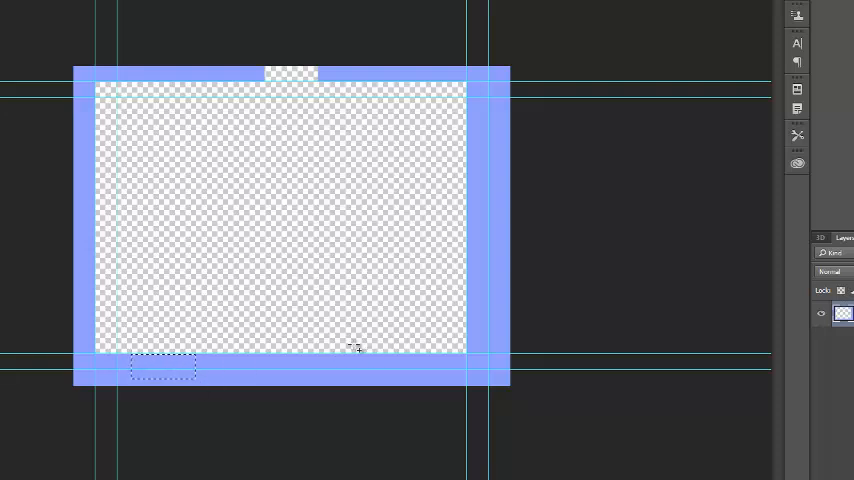
left_click_drag(356, 350, 424, 384)
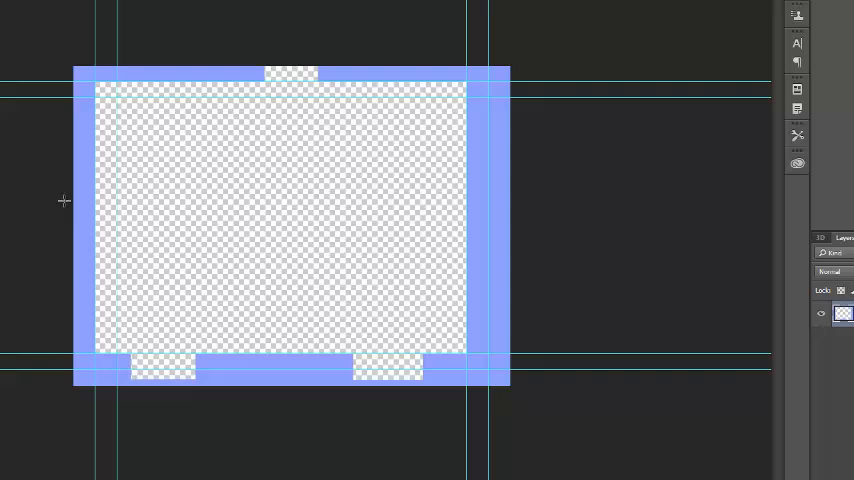
left_click_drag(64, 200, 108, 228)
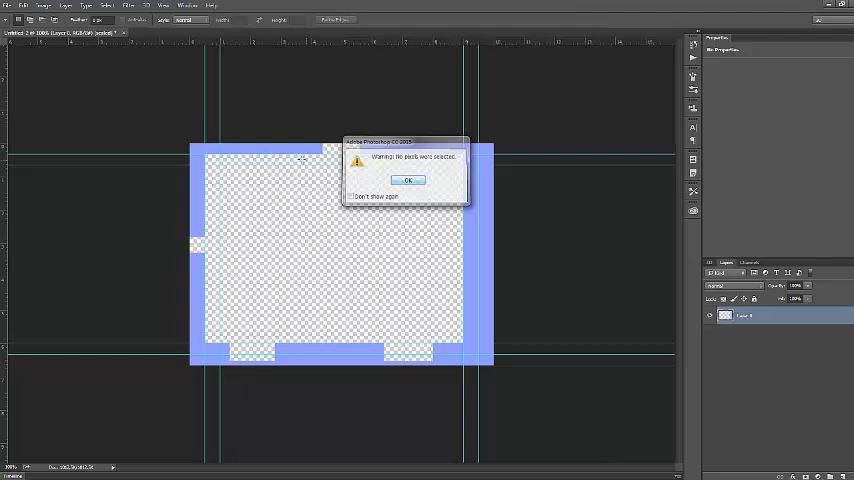
left_click(408, 180)
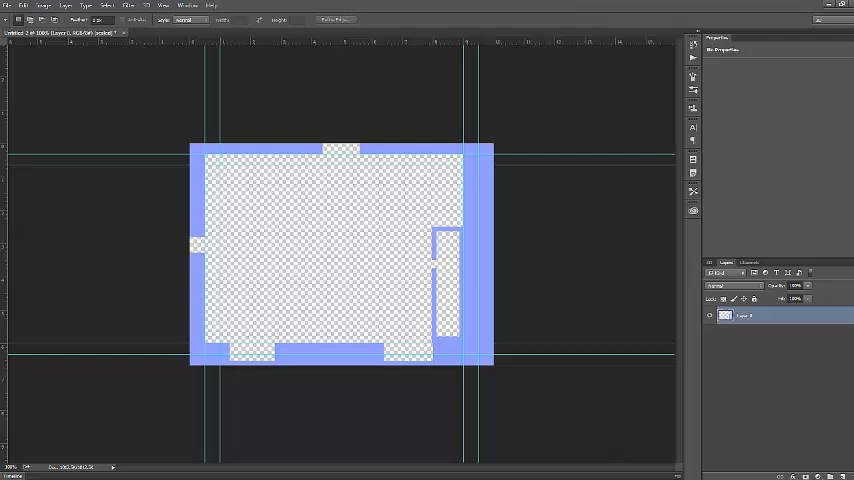
mouse_move(358, 180)
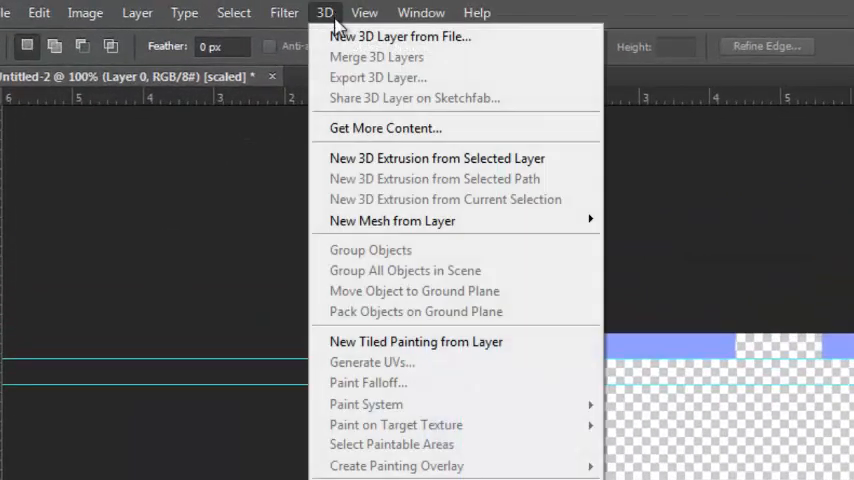
mouse_move(436, 158)
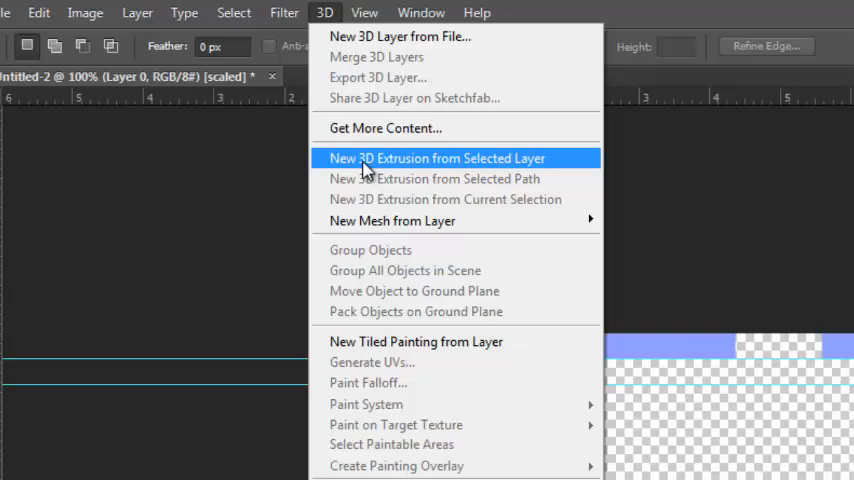
- Create a New 3D Extrusion from the notched wall outline layer
left_click(436, 158)
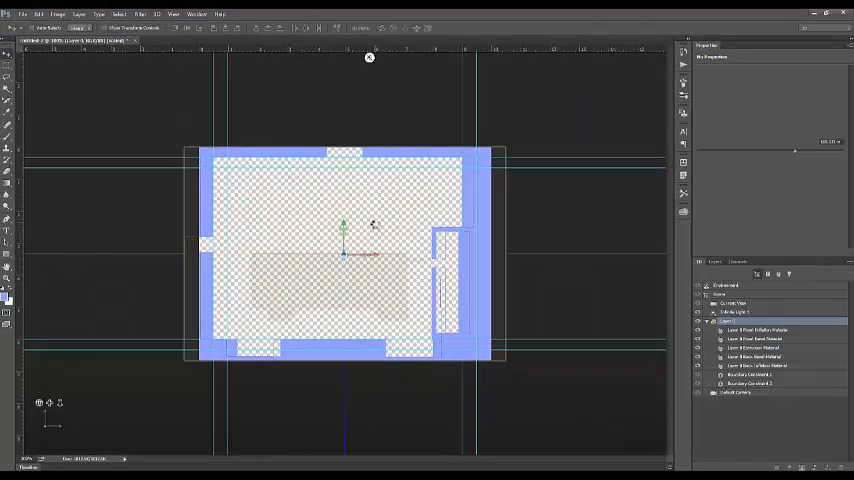